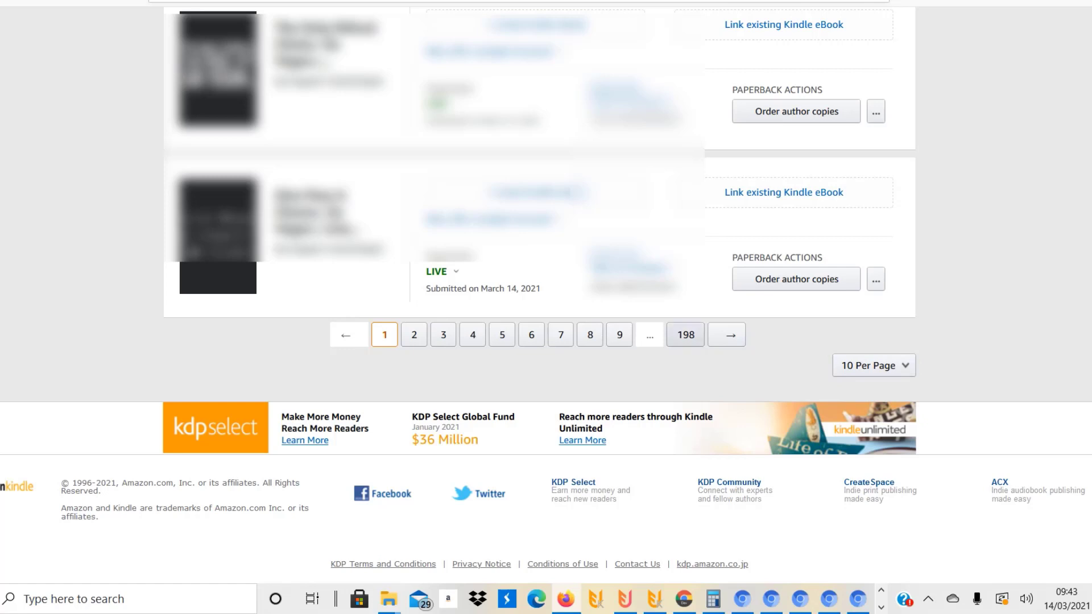
mouse_move(683, 335)
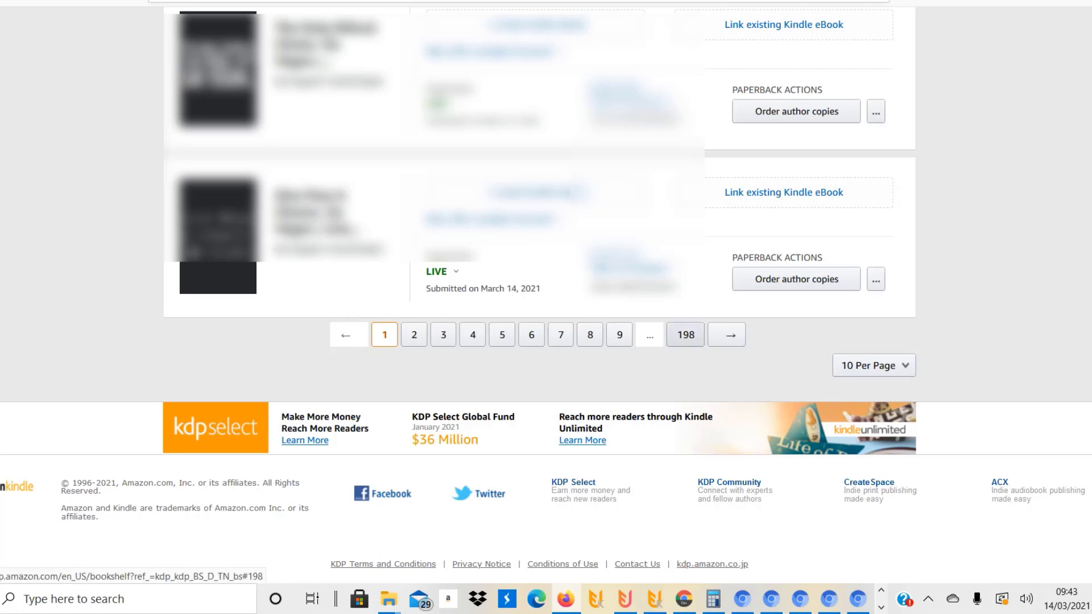